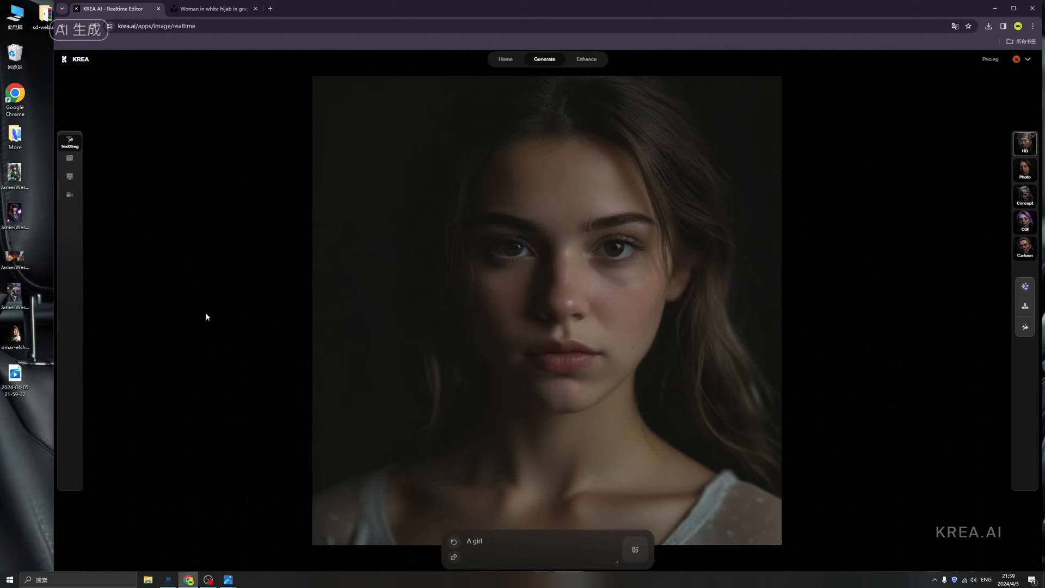
Review the Unsplash headscarf portrait, then return to the KREA realtime editor
left_click(216, 8)
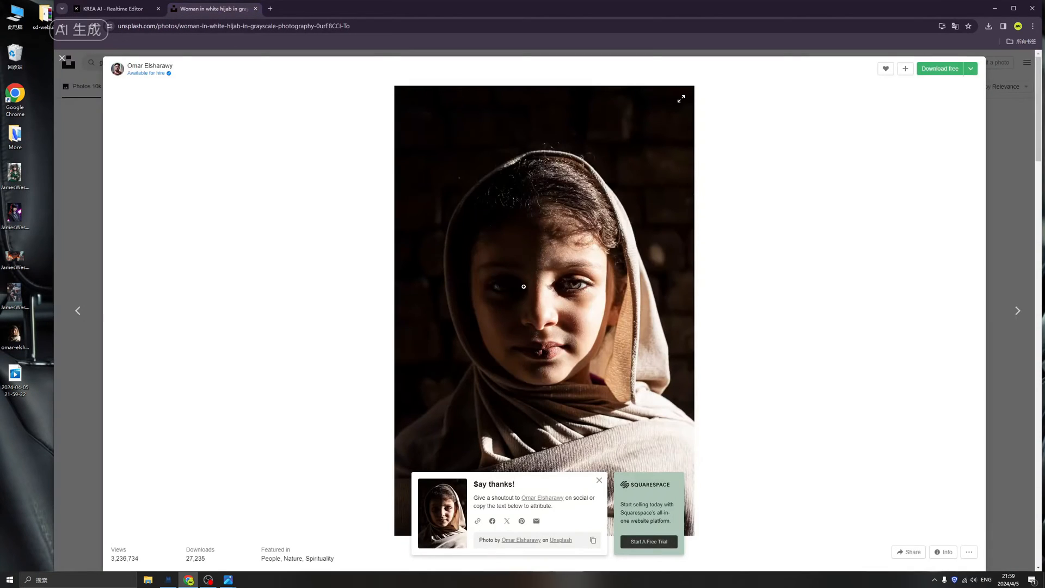
left_click(109, 9)
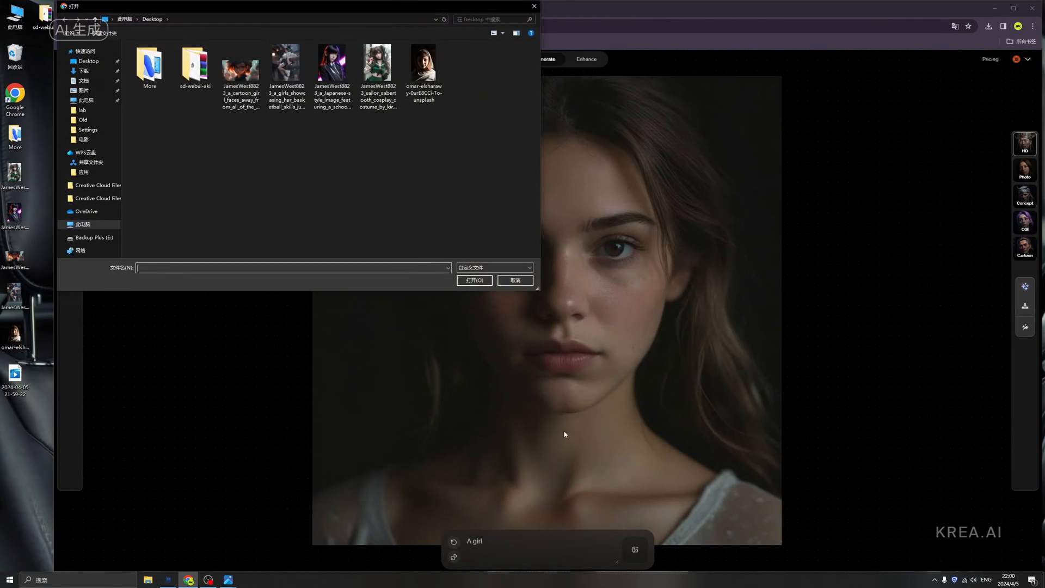
left_click(515, 281)
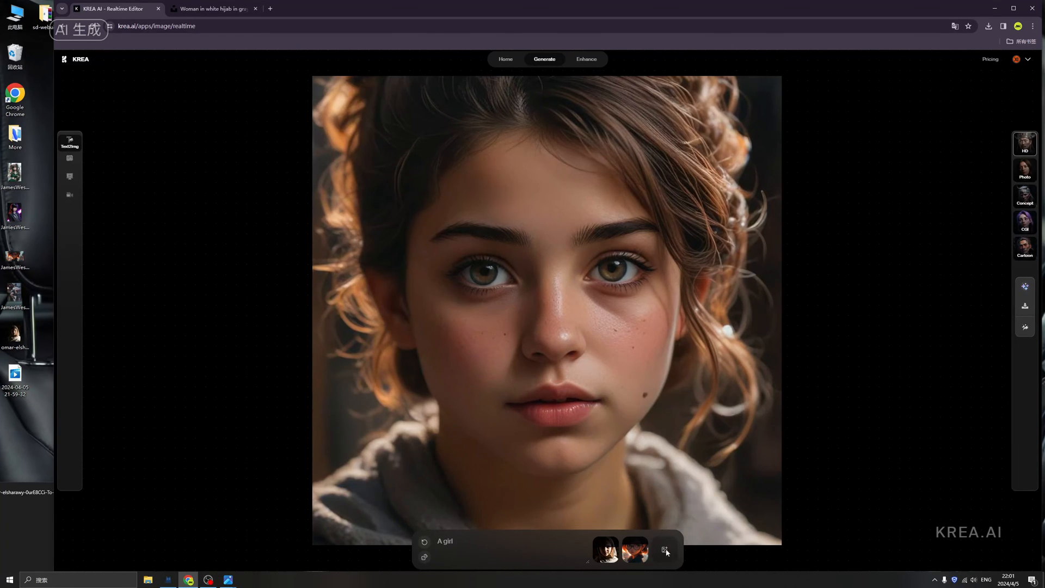
Bring up KREA's file chooser to add another reference image
left_click(664, 549)
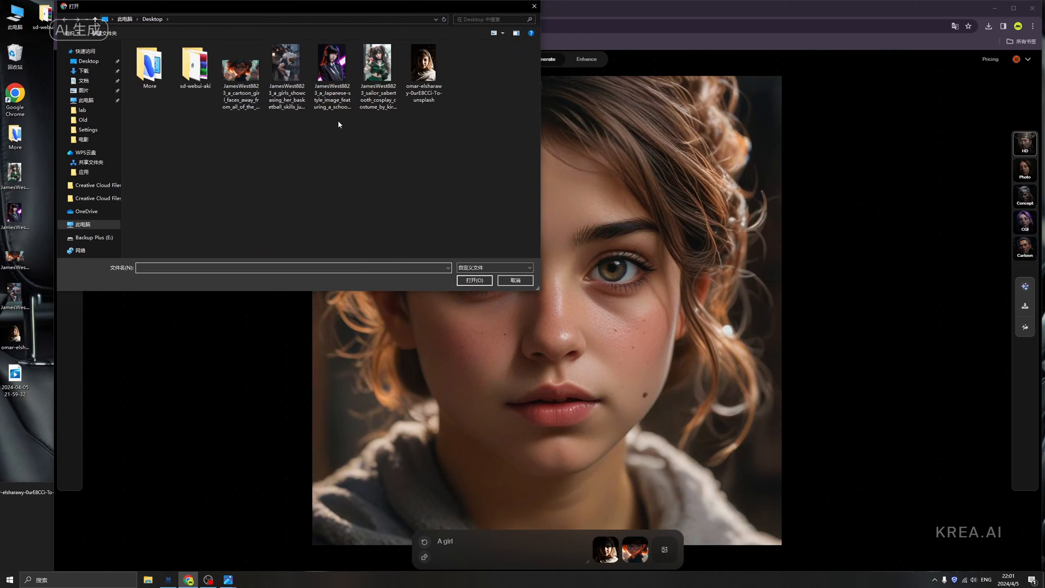